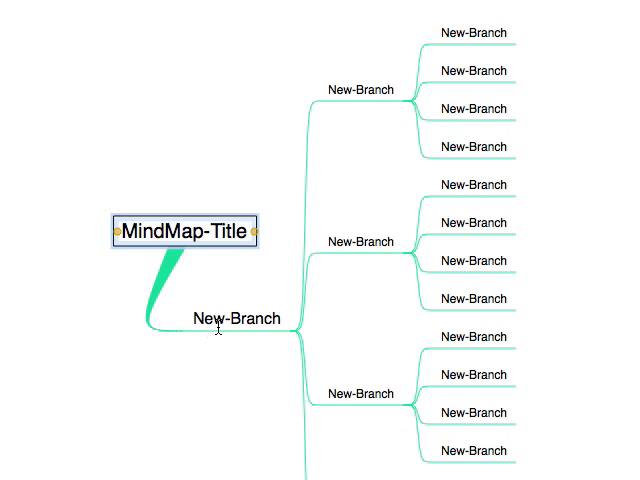
# Step: Select the MindMap-Title topic so its link to New-Branch can be restyled as a thin elbow line
pyautogui.click(236, 318)
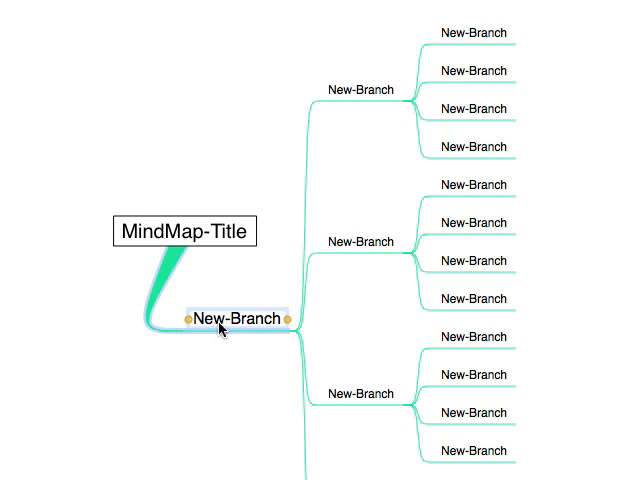
pyautogui.moveTo(214, 300)
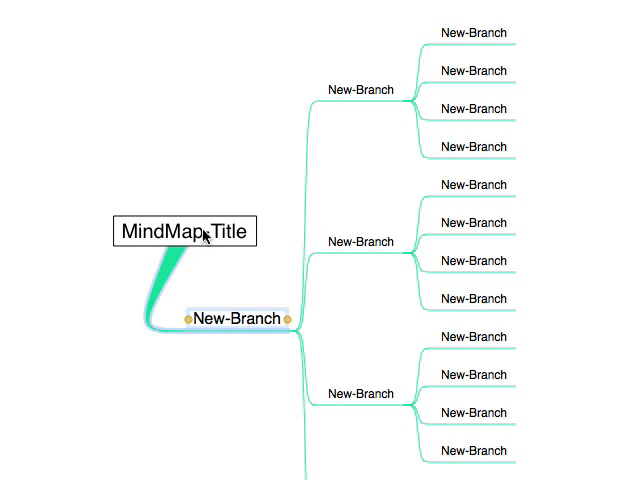
pyautogui.click(184, 232)
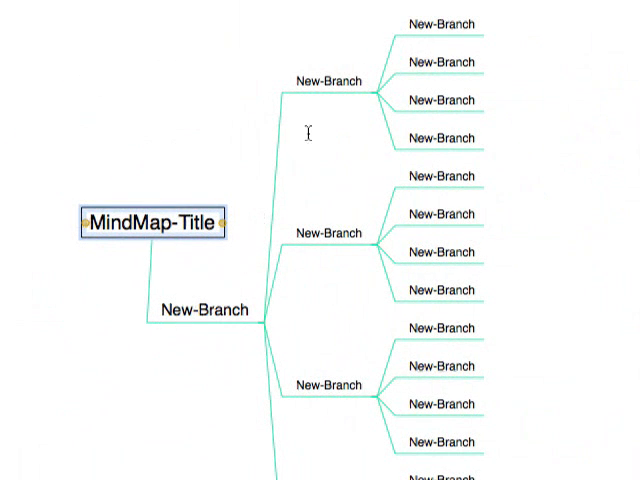
pyautogui.moveTo(376, 96)
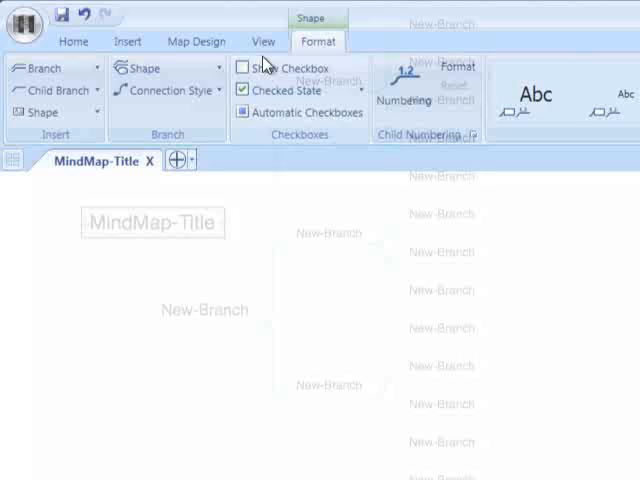
# Step: Show the Connection Style list (Default, Curve, Straight, Elbow, Sheared Elbow) from Shape Format
pyautogui.click(170, 90)
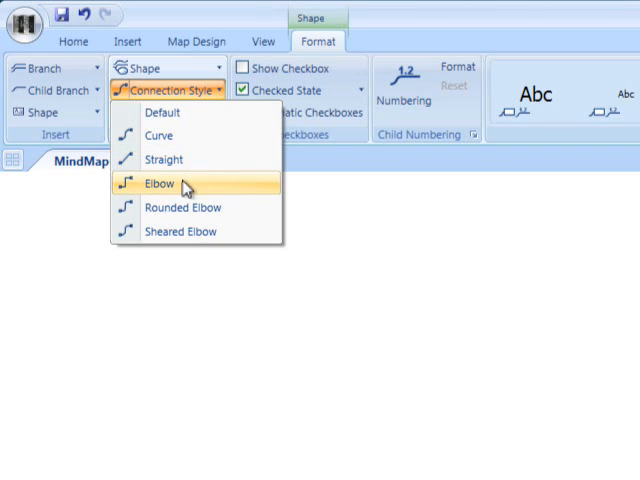
pyautogui.moveTo(188, 232)
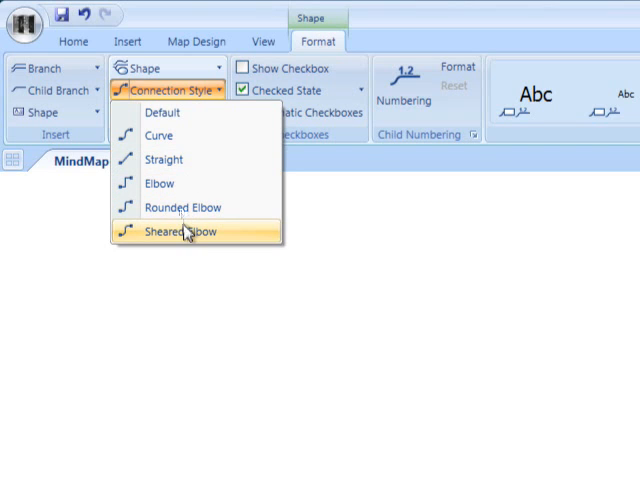